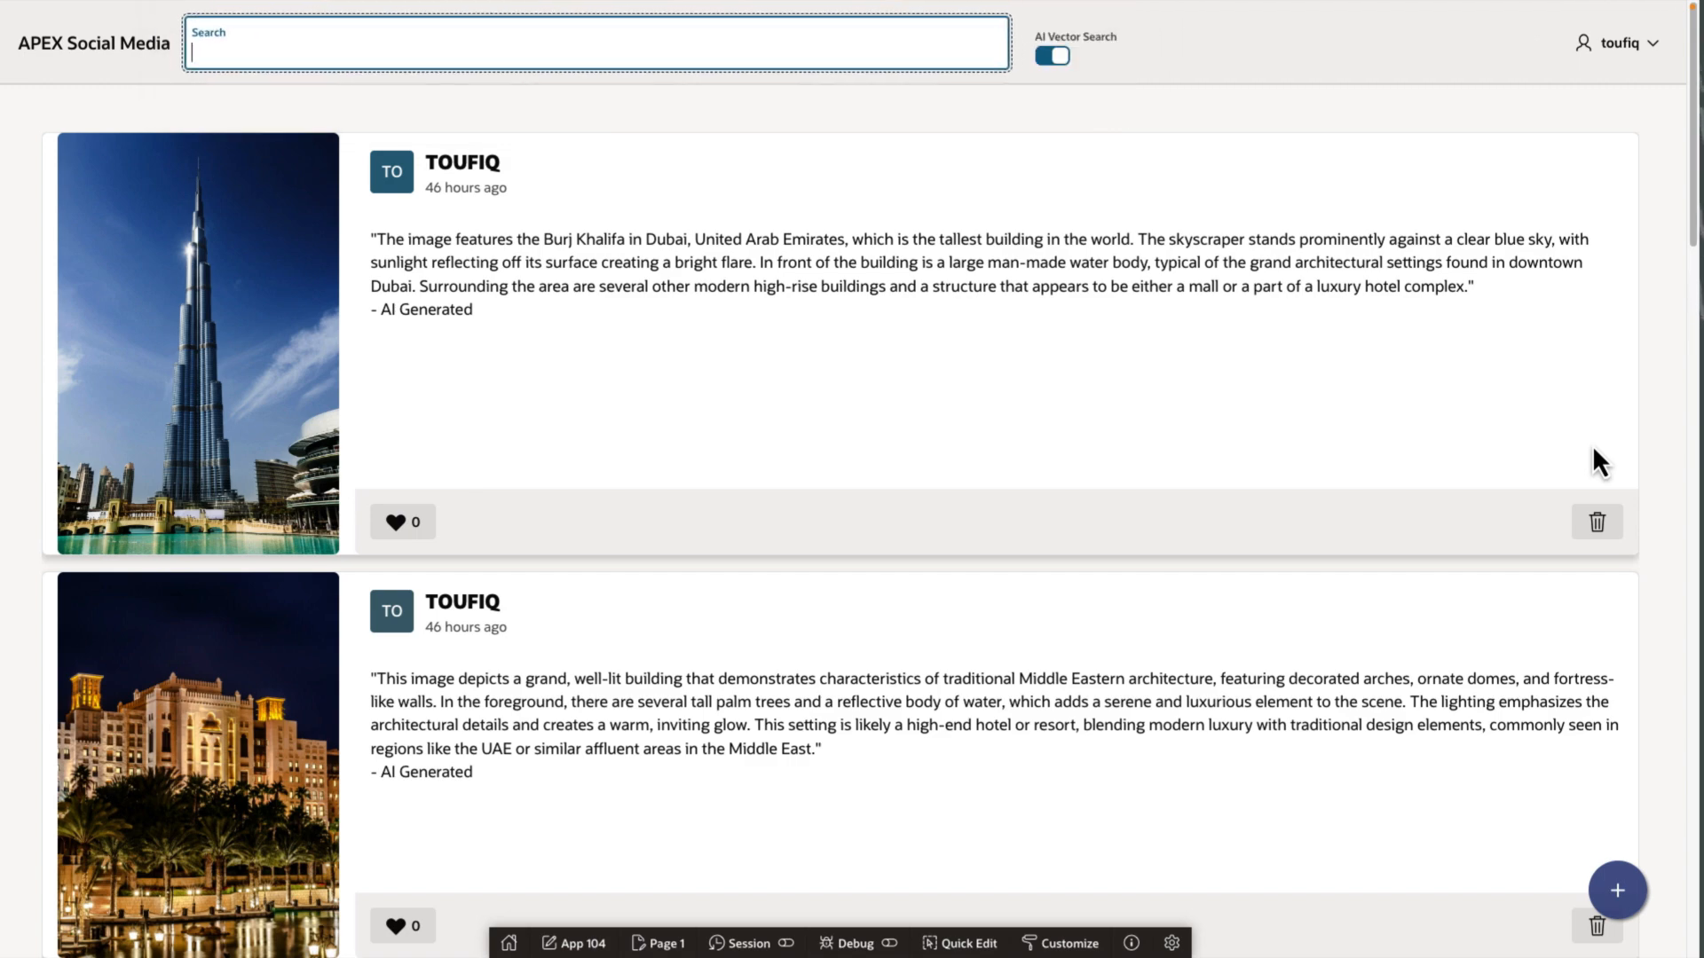
# Enter 'Mumbai' in the APEX Social Media search with AI Vector Search on
pyautogui.write('Mum')
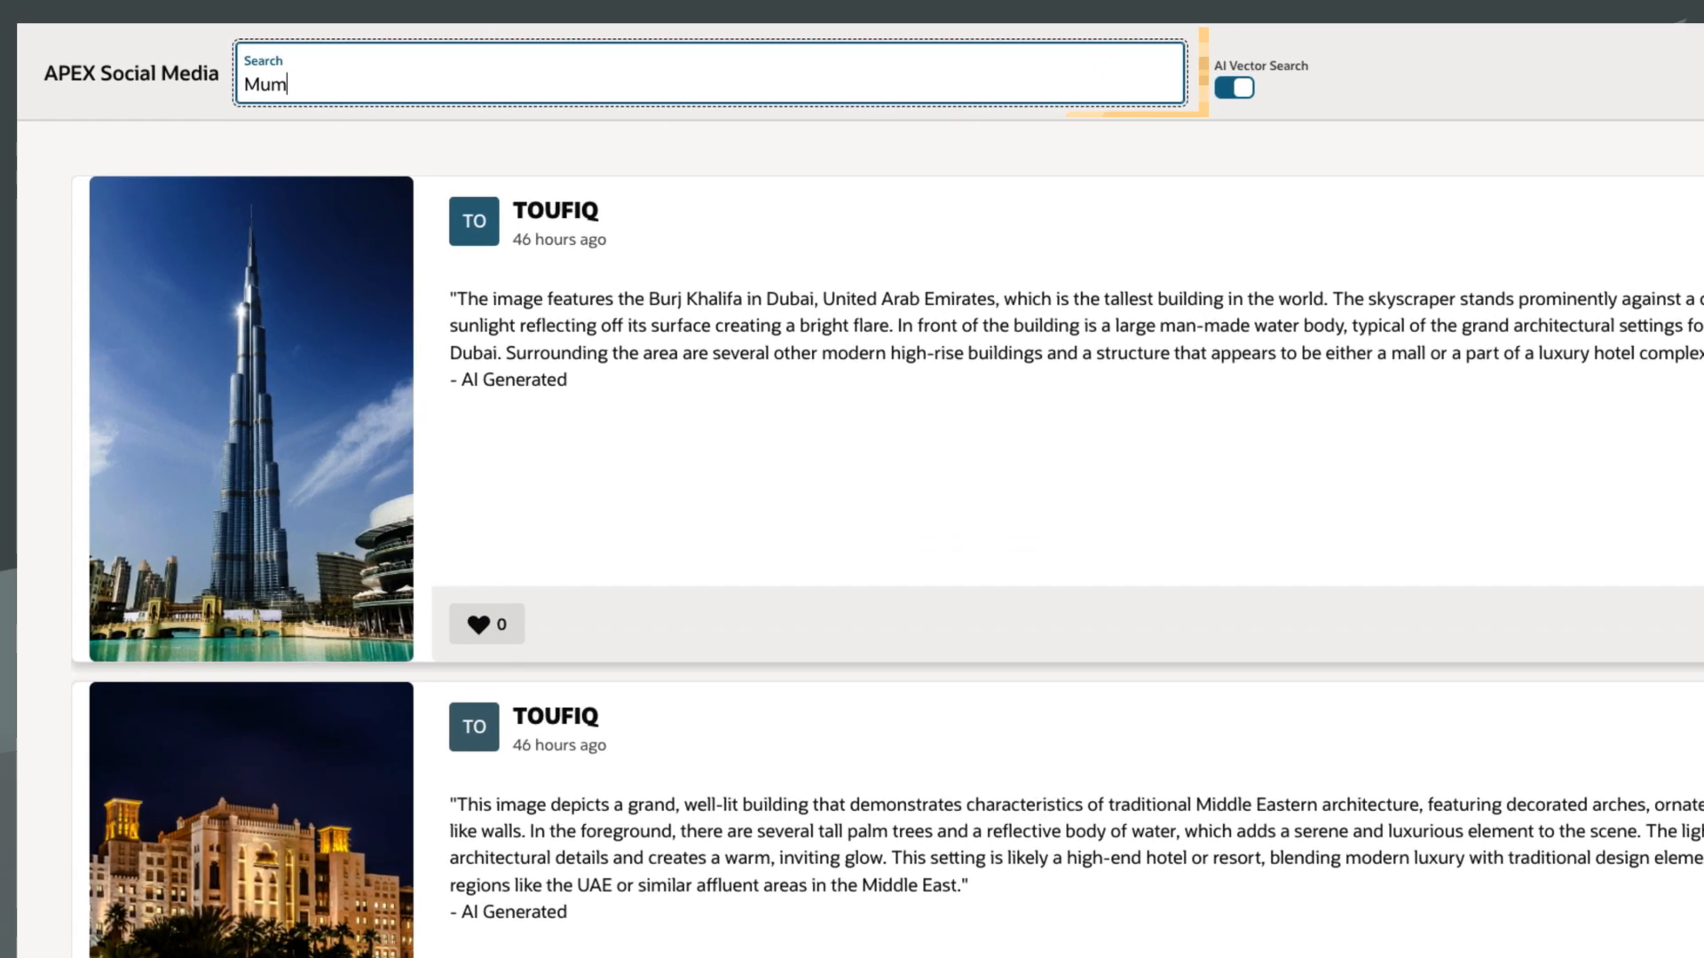
pyautogui.write('bai')
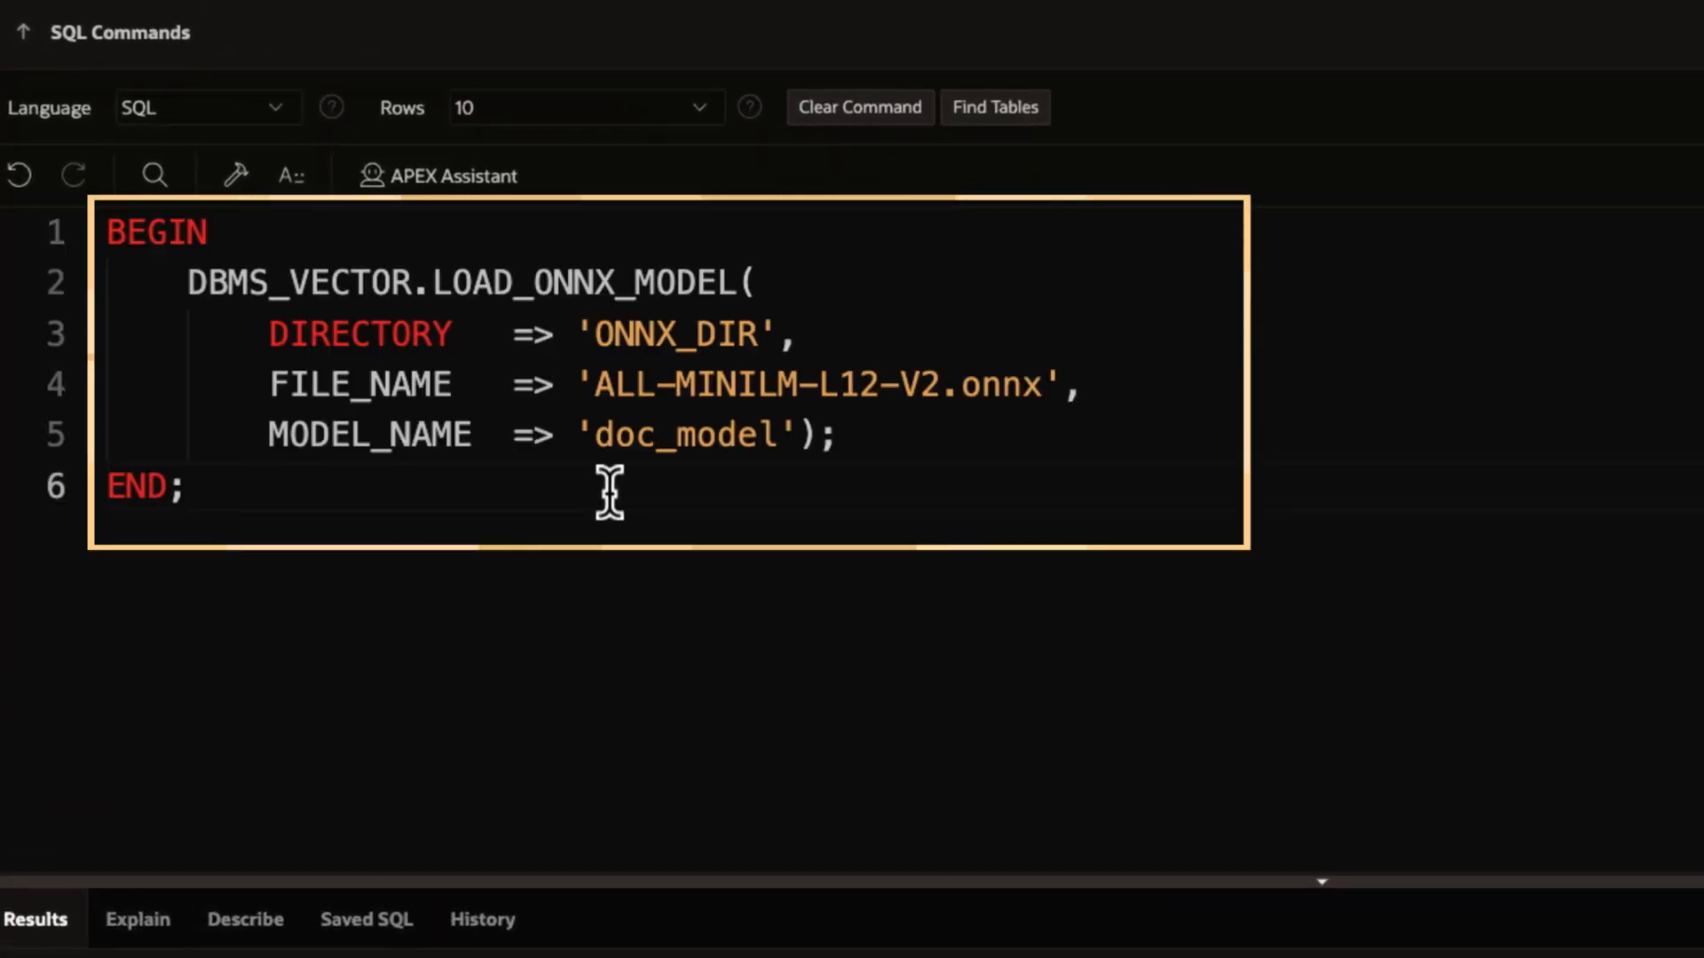
pyautogui.moveTo(674, 491)
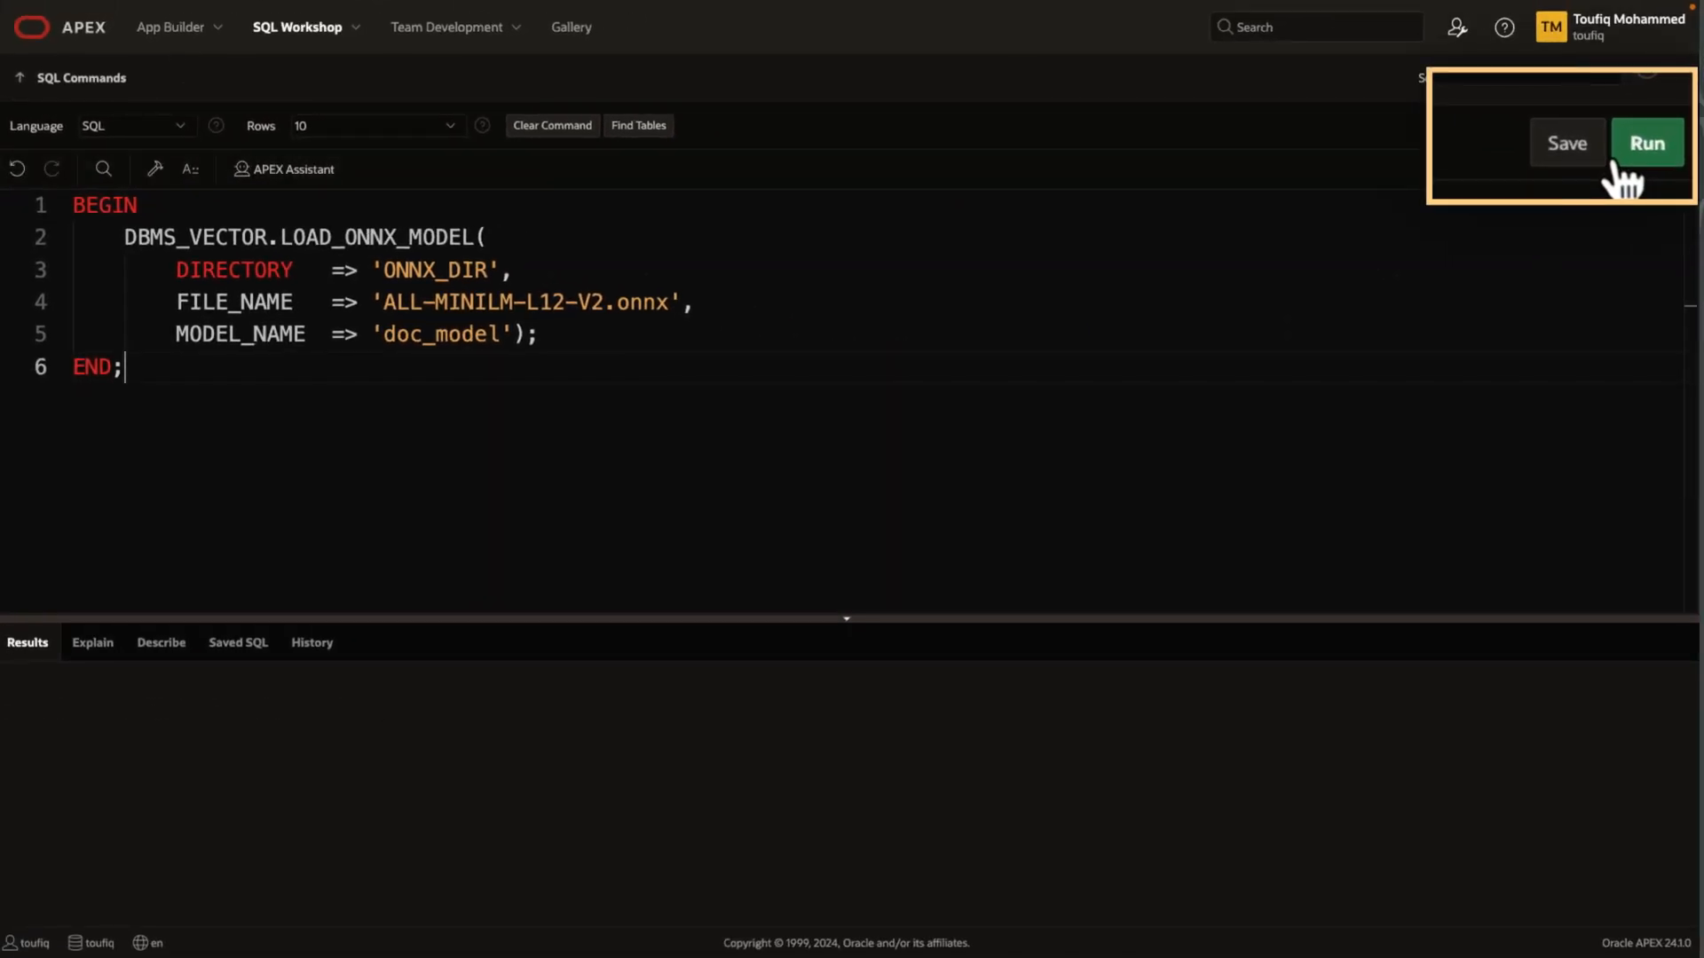
# Run the PL/SQL block that loads the ONNX file as doc_model
pyautogui.click(1645, 142)
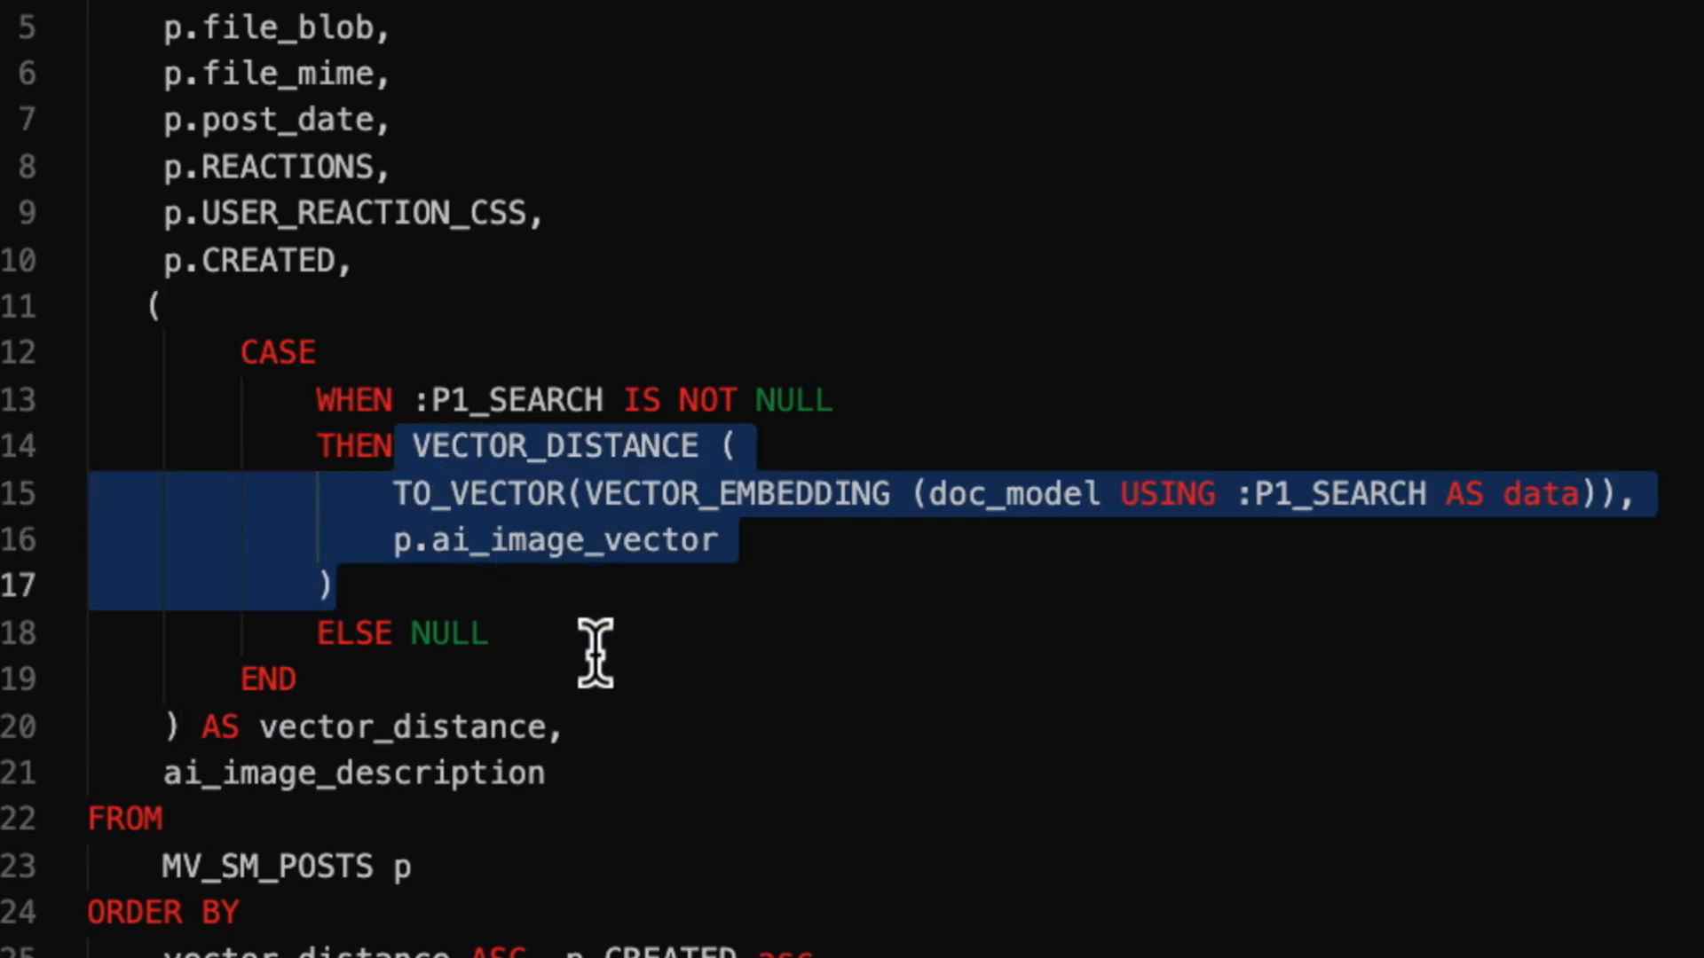
# Highlight the VECTOR_EMBEDDING(doc_model USING :P1_SEARCH) expression in the posts query
pyautogui.click(957, 494)
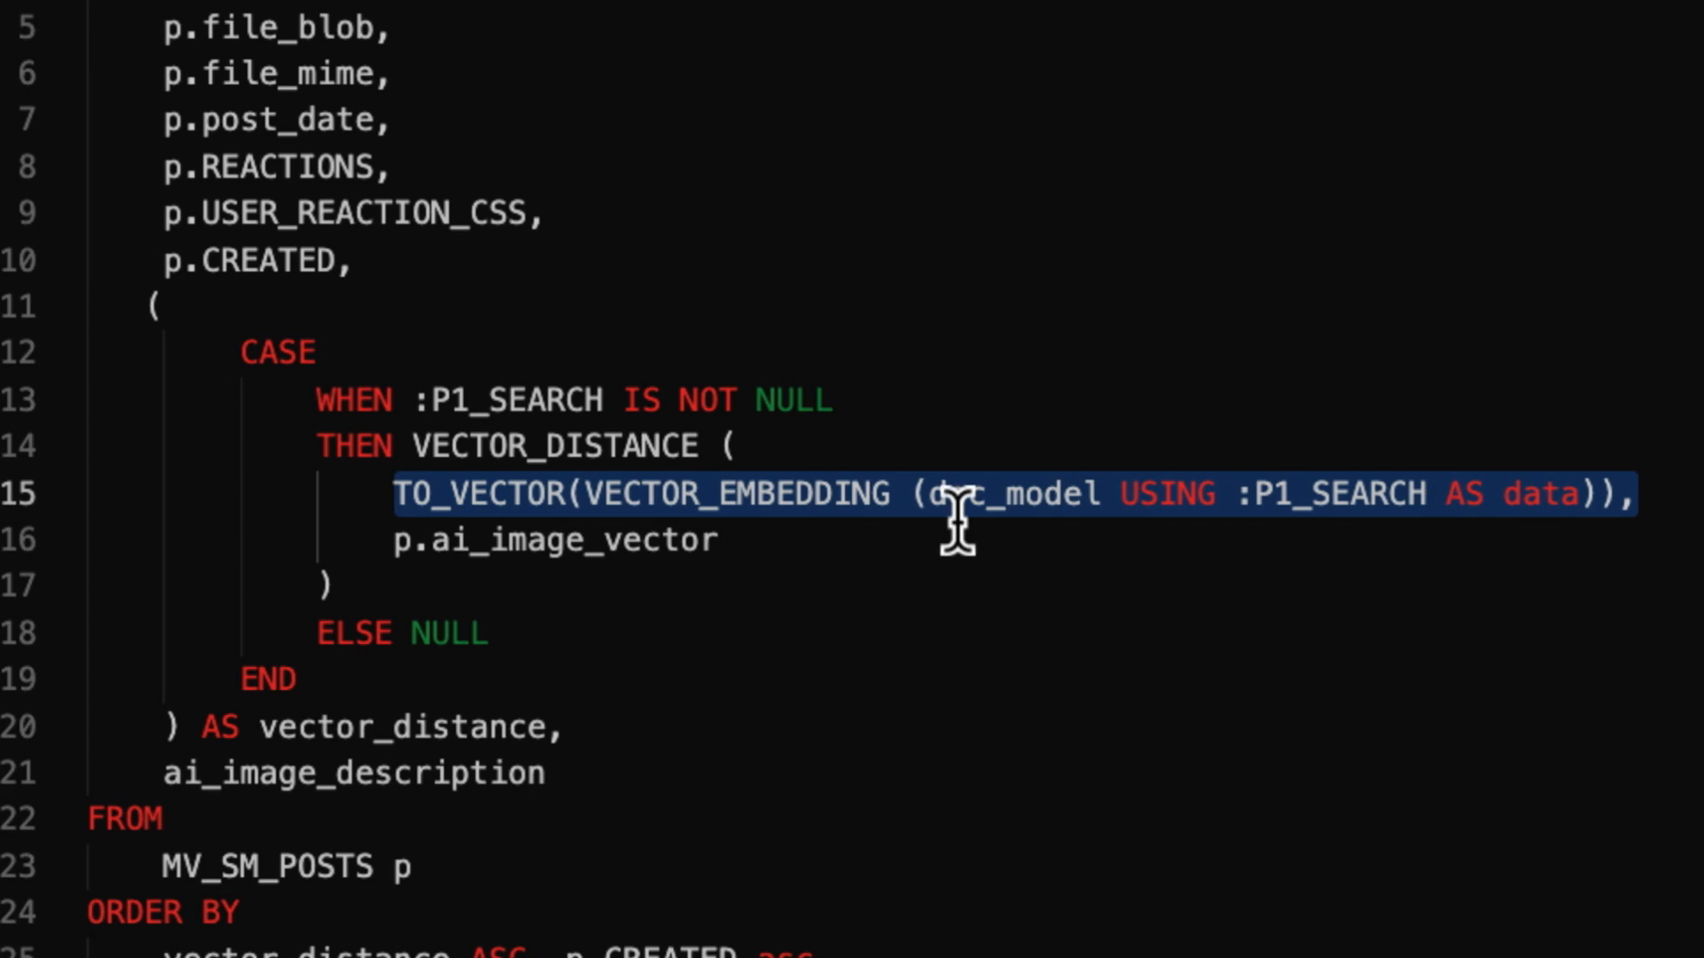